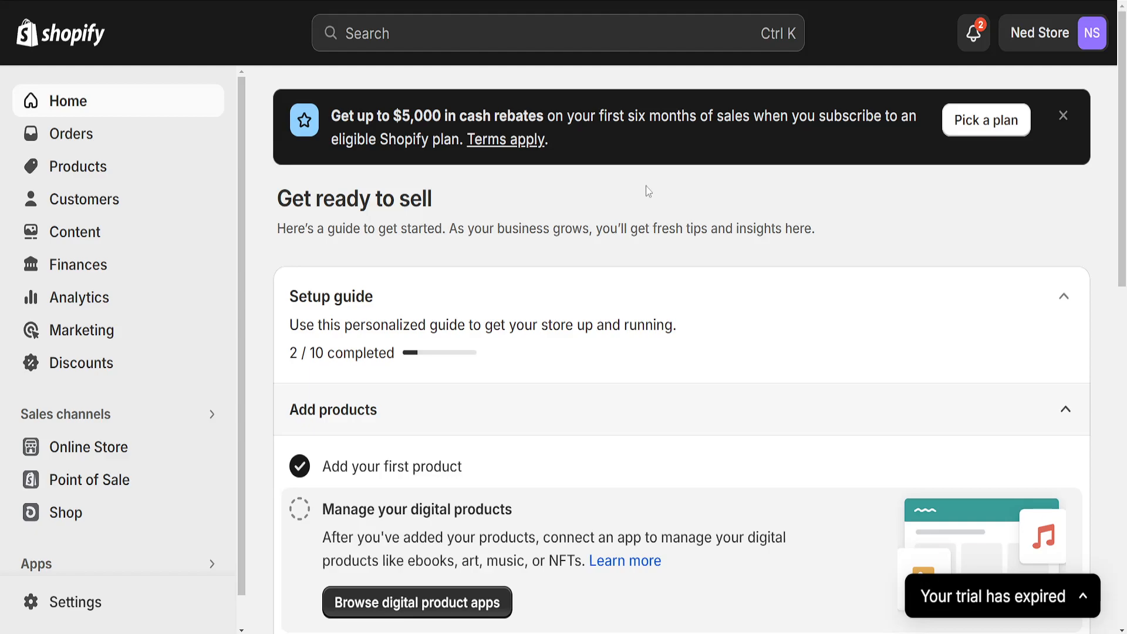
pyautogui.moveTo(180, 264)
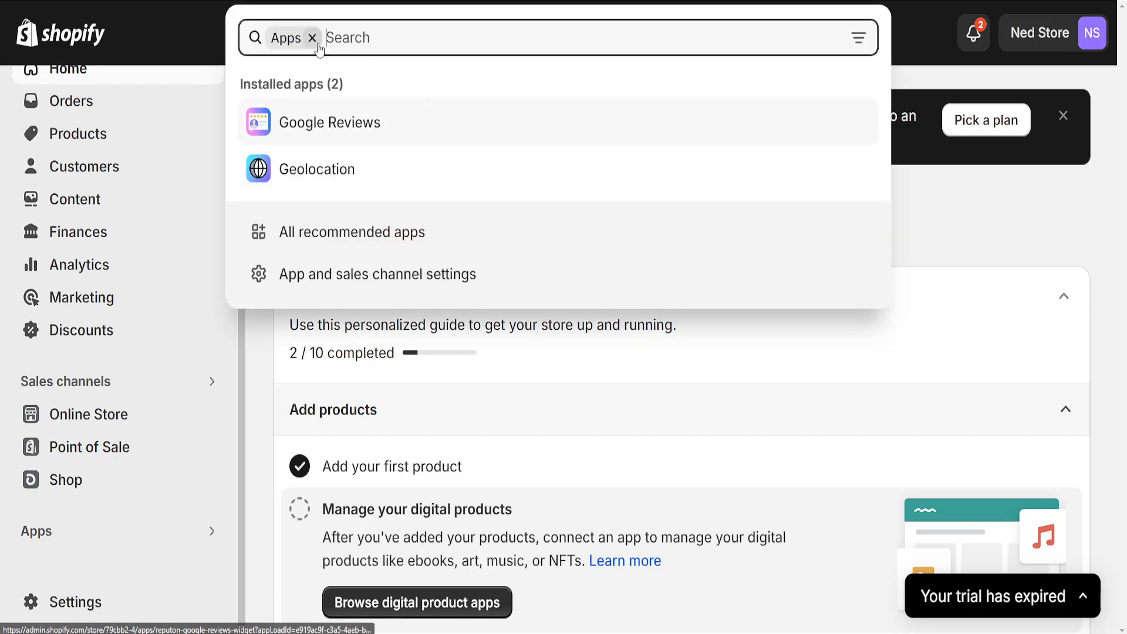
# Search the Shopify admin's Apps for 'fe' to find the Fera app.
pyautogui.write('fera')
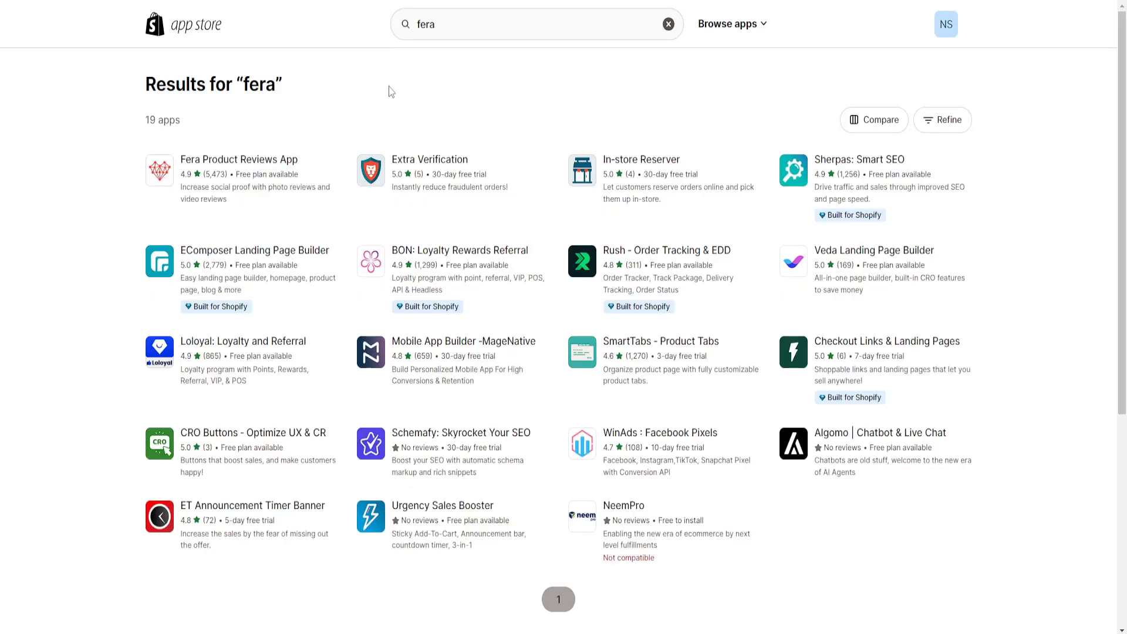
pyautogui.moveTo(227, 37)
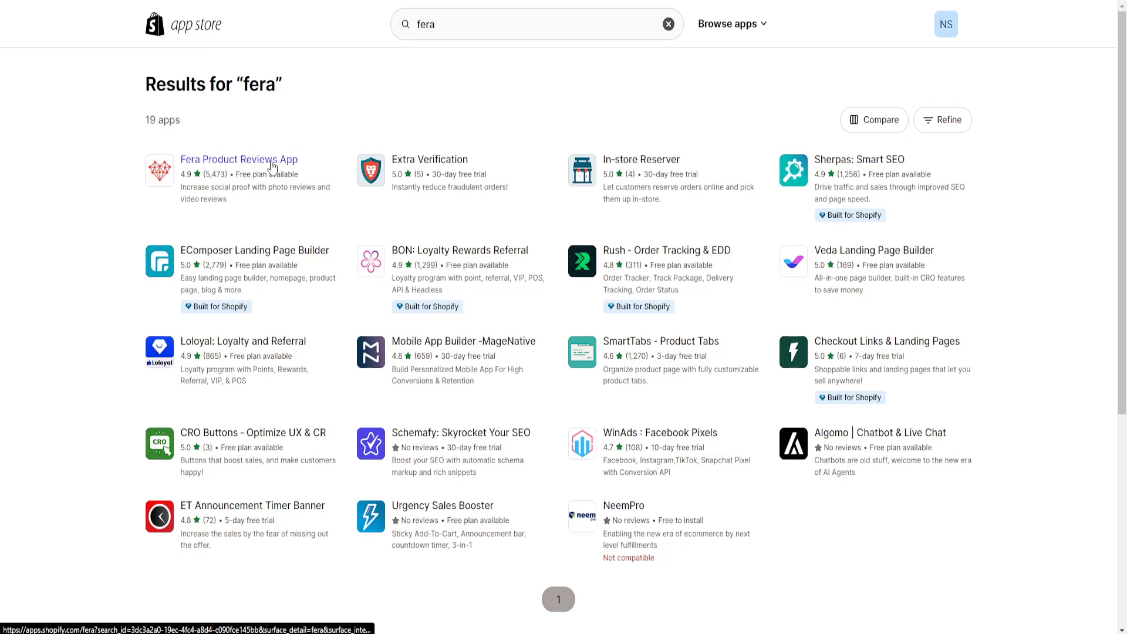
# Open the Fera Product Reviews App listing and start its installation.
pyautogui.click(238, 158)
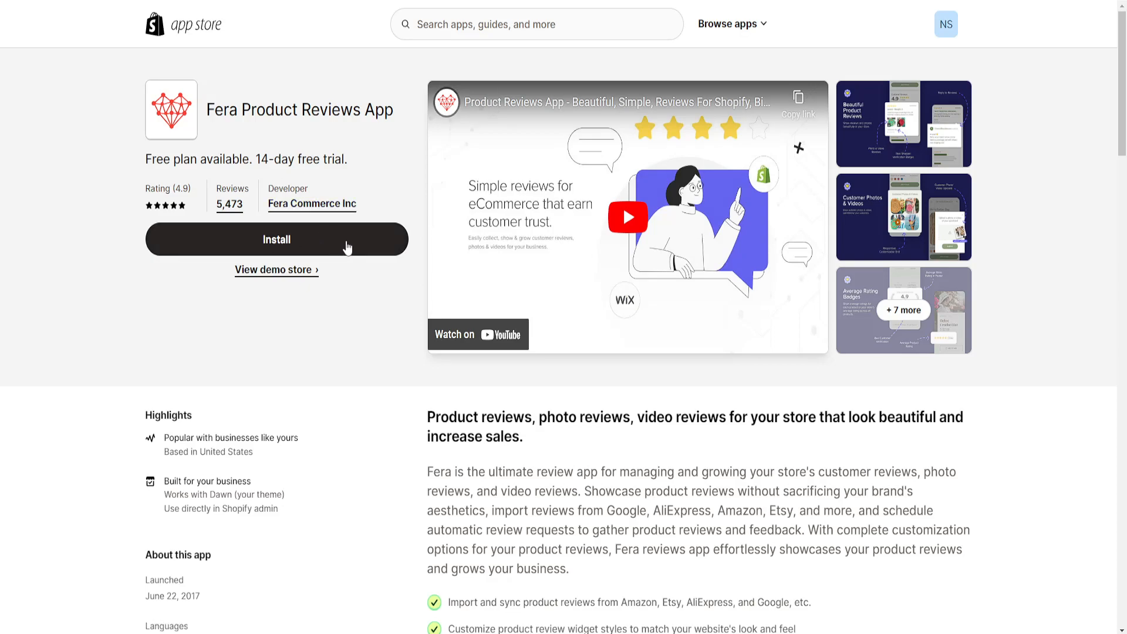
pyautogui.click(276, 240)
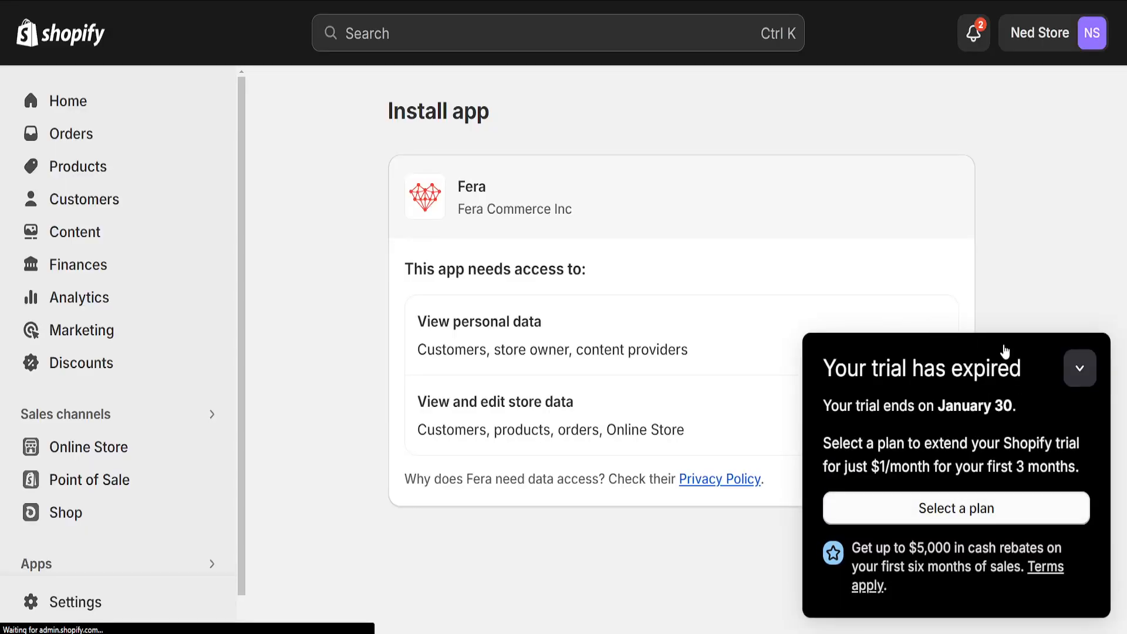
# Dismiss the trial notice, approve Fera's data access and complete the install.
pyautogui.click(1080, 367)
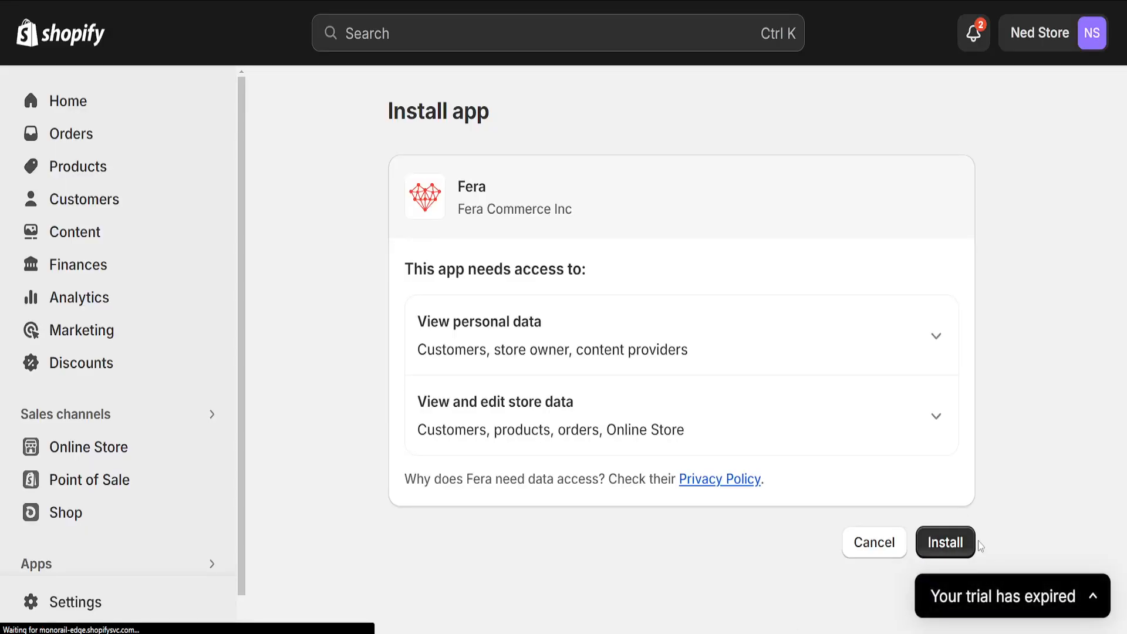
pyautogui.click(944, 542)
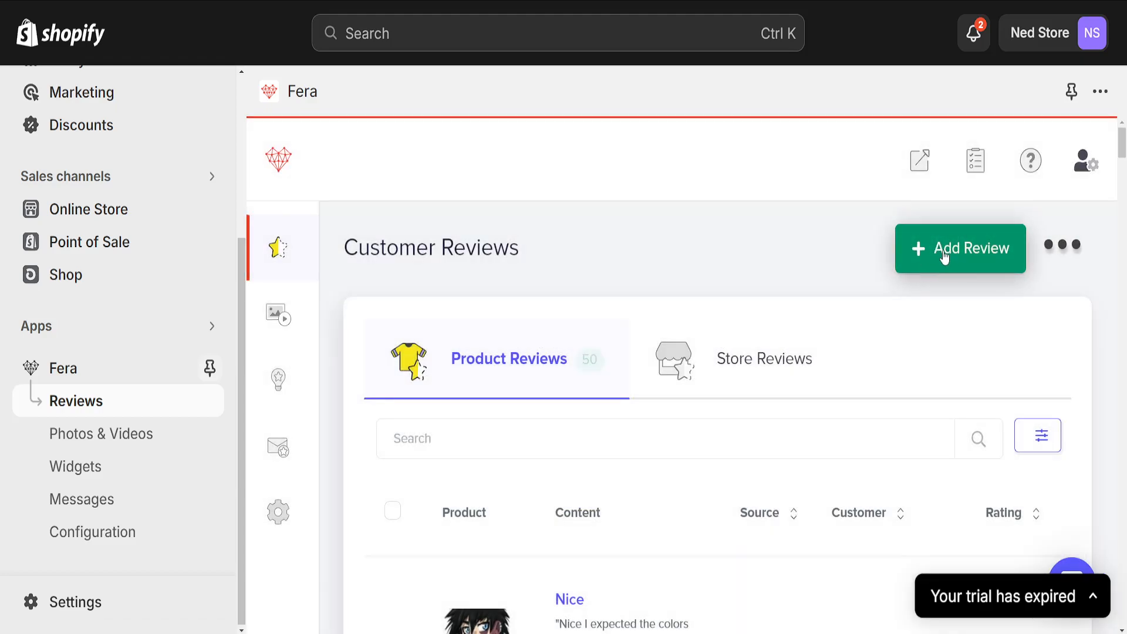
# Bring up the Add Review options and choose Import or Sync as the method.
pyautogui.click(959, 248)
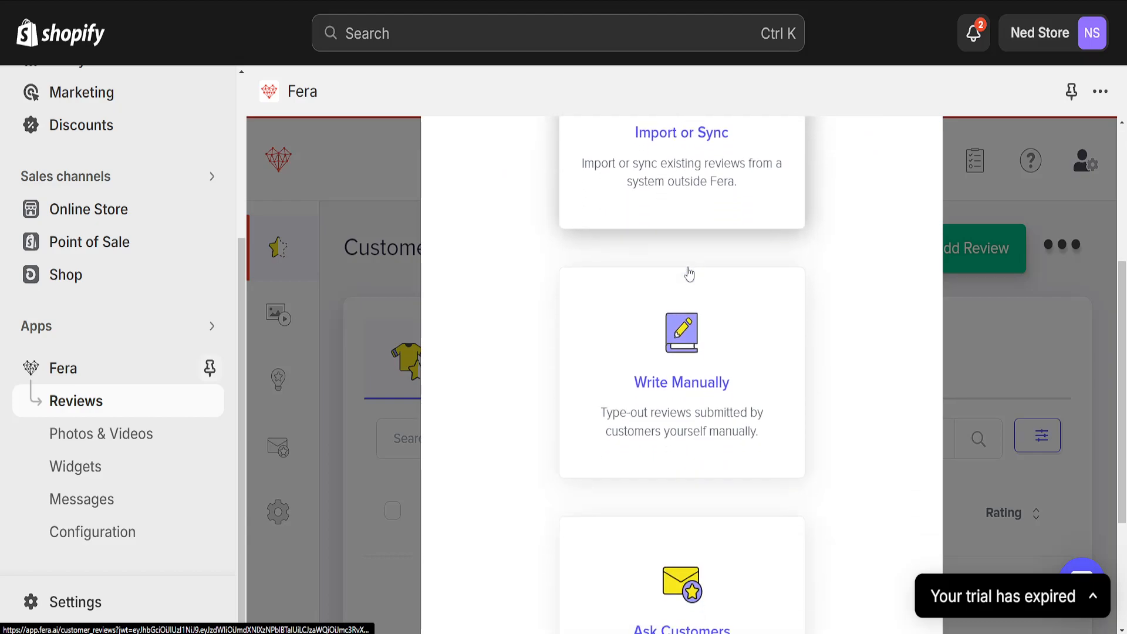
pyautogui.scroll(-3)
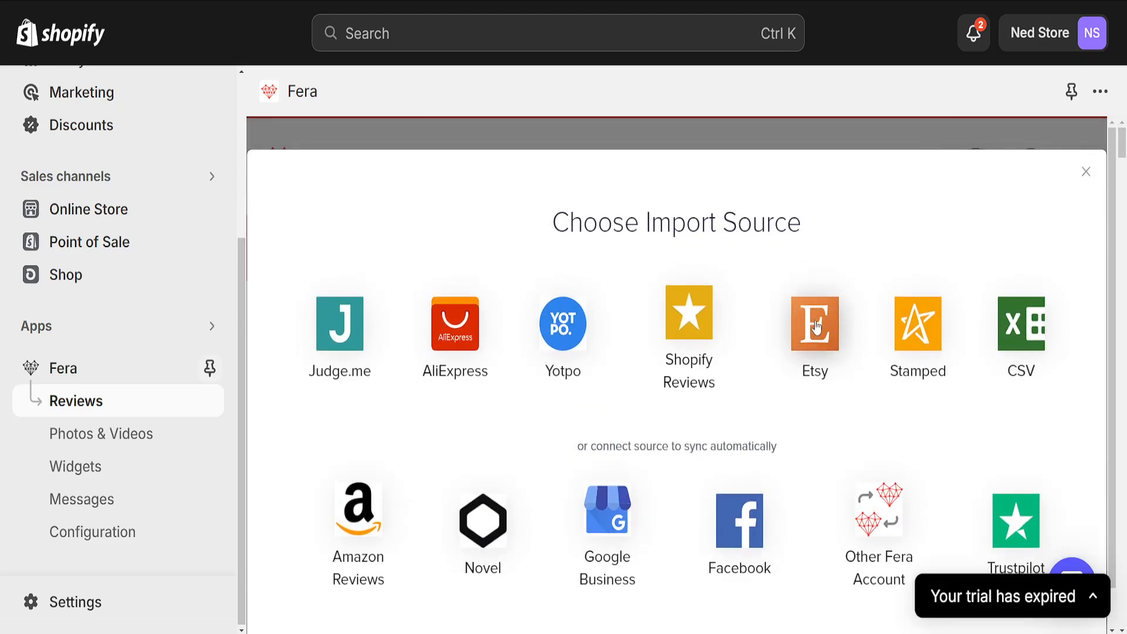
# Choose Etsy as the import source, opening the Import From Etsy JSON upload dialog.
pyautogui.click(815, 324)
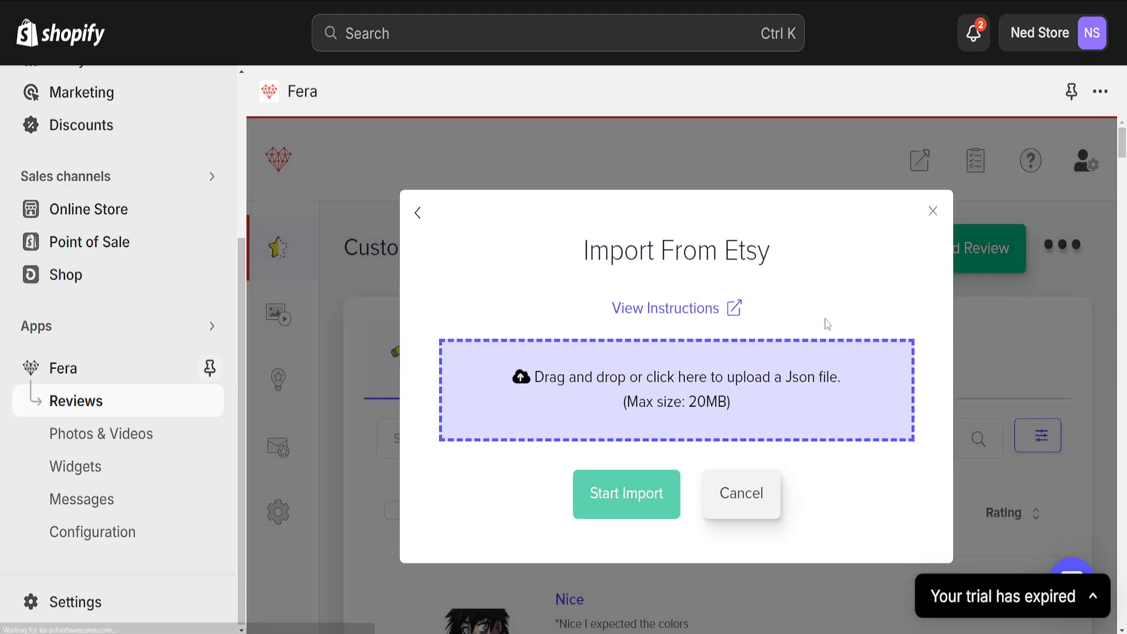
pyautogui.moveTo(633, 389)
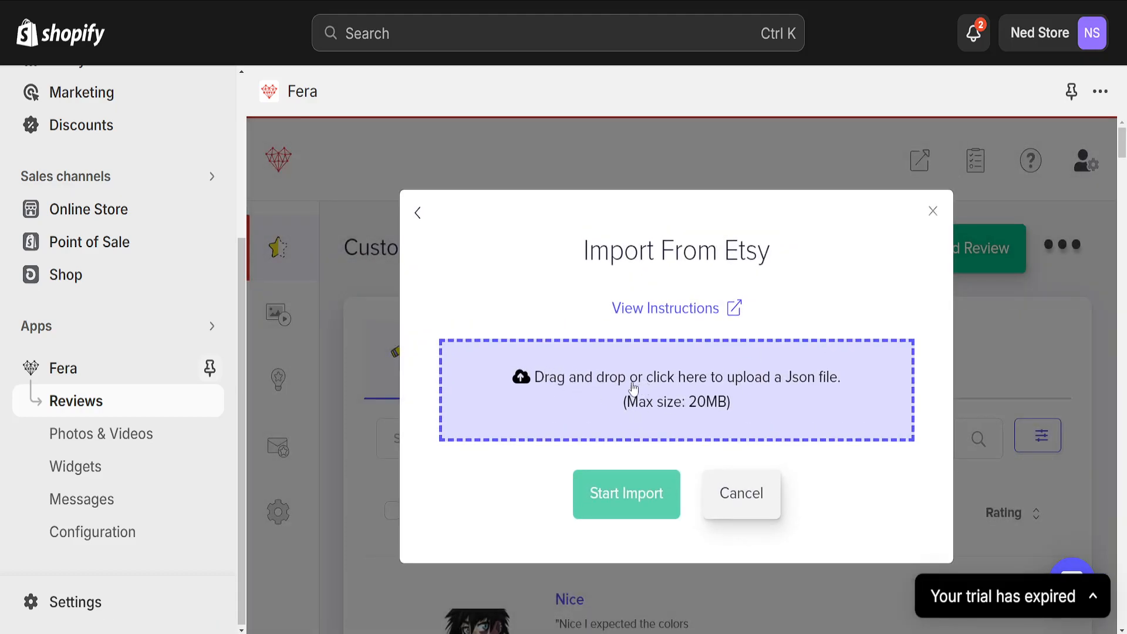
pyautogui.moveTo(793, 389)
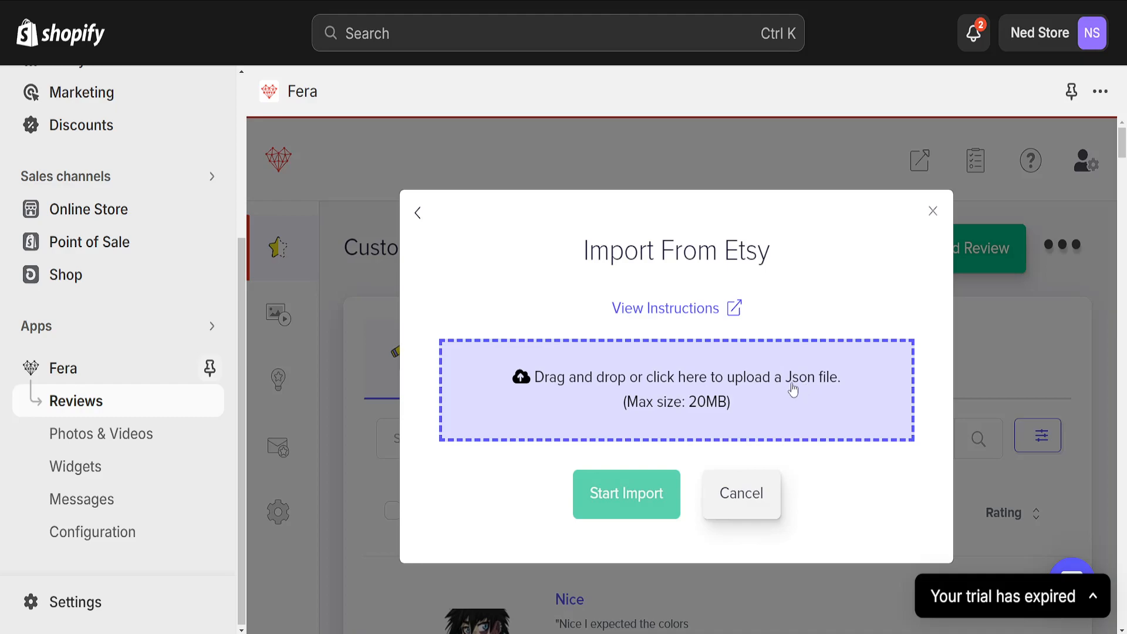
pyautogui.moveTo(827, 383)
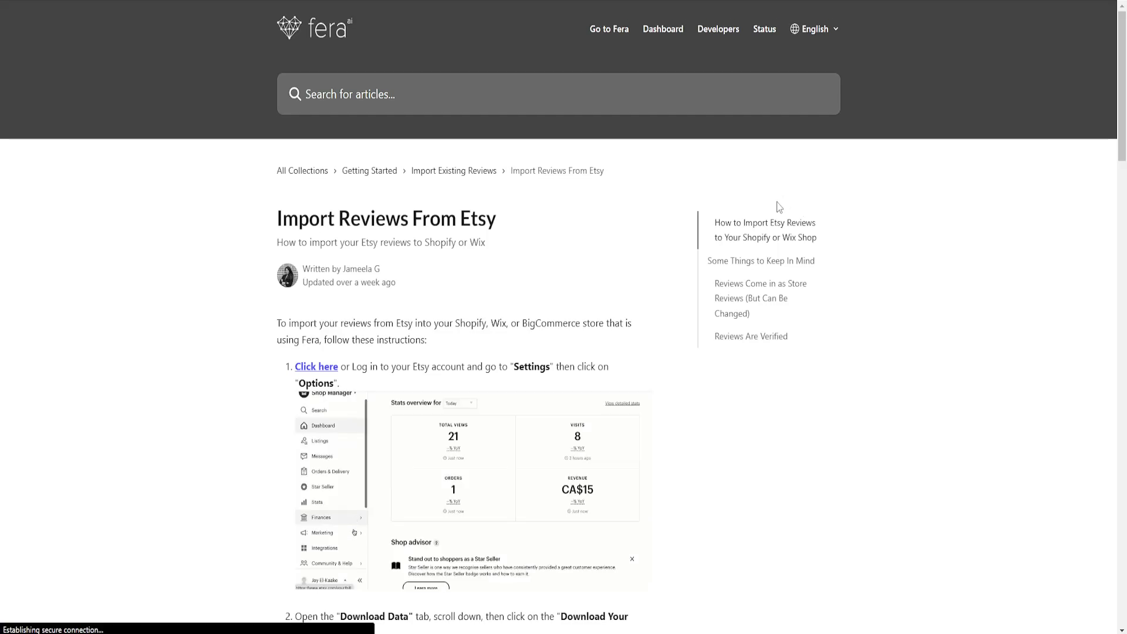
# Read through the Etsy import help article, then close the Import From Etsy dialog.
pyautogui.scroll(-3)
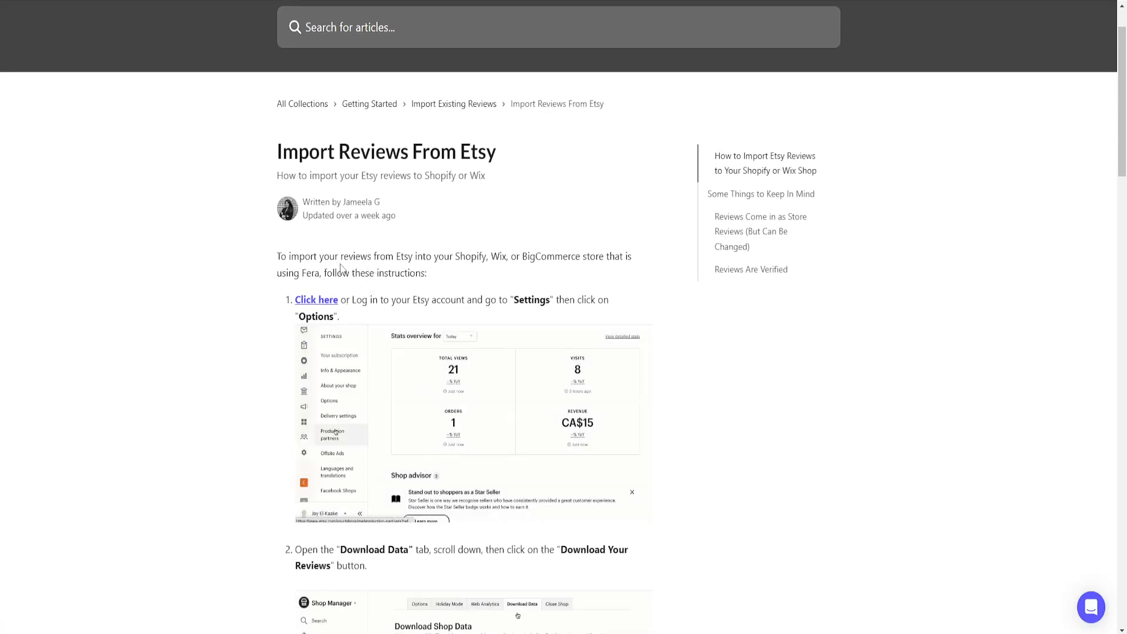
pyautogui.scroll(-3)
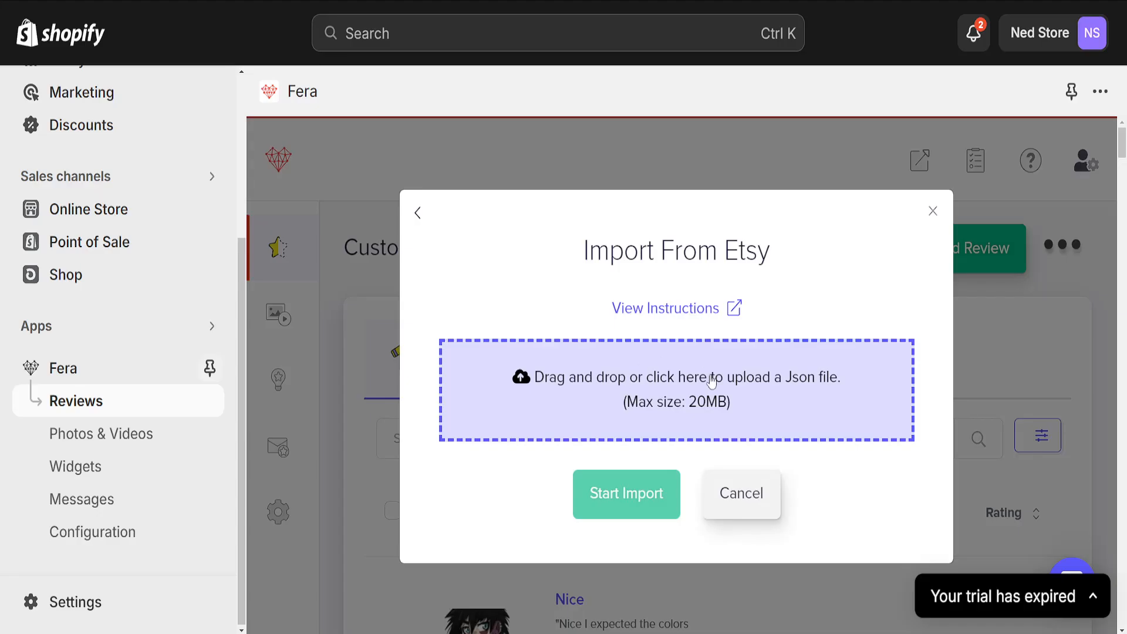
pyautogui.click(741, 495)
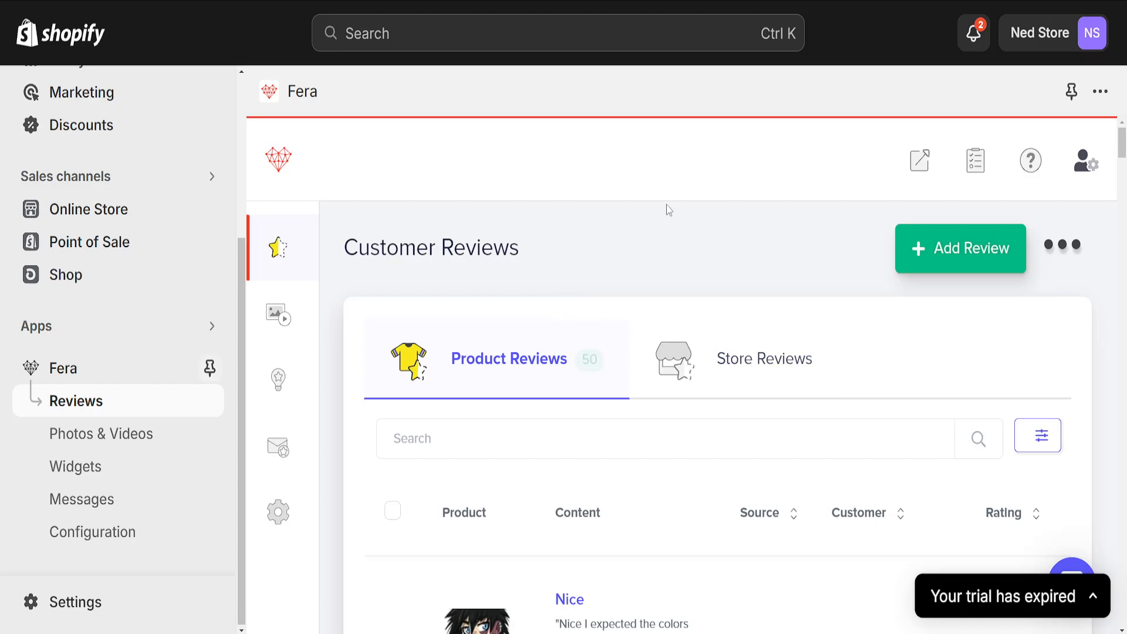
pyautogui.scroll(-3)
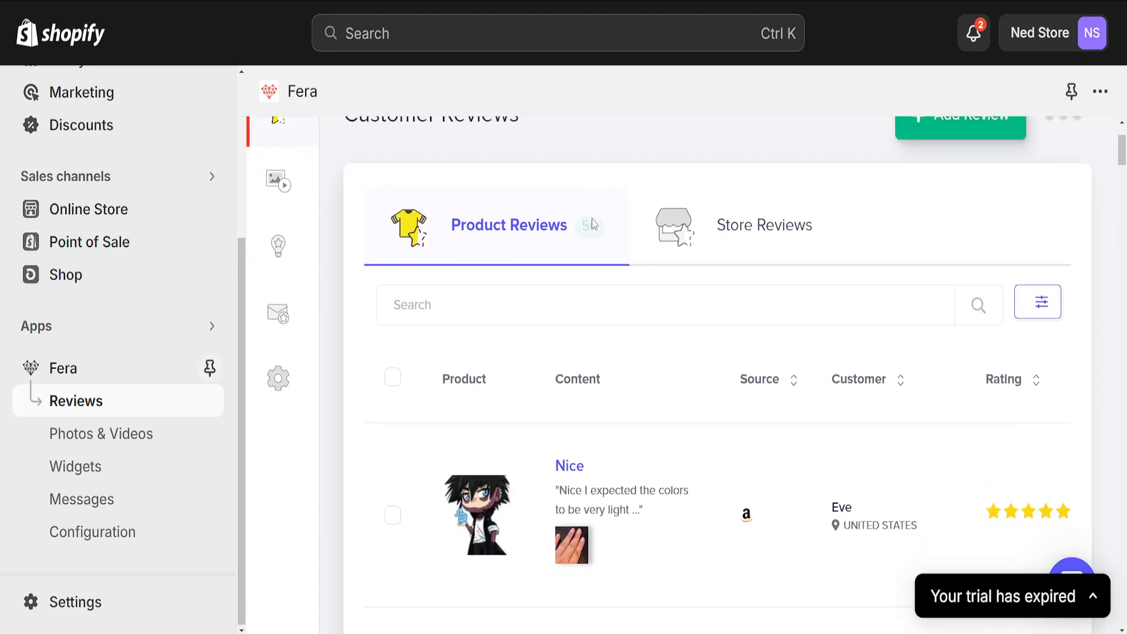